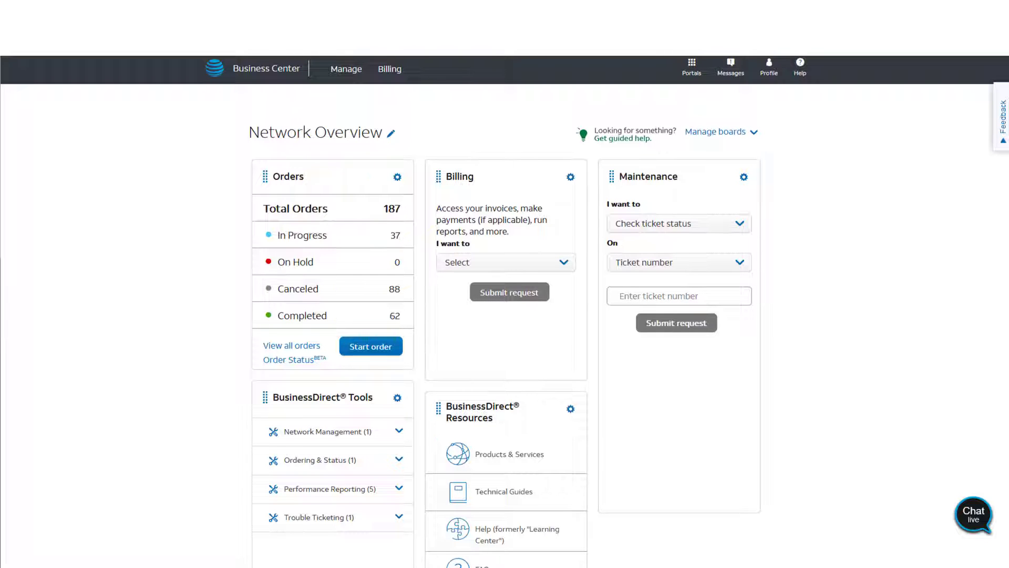
- View all orders and filter the Order Status Activity list to AT&T Dedicated Internet (69 results)
left_click(290, 345)
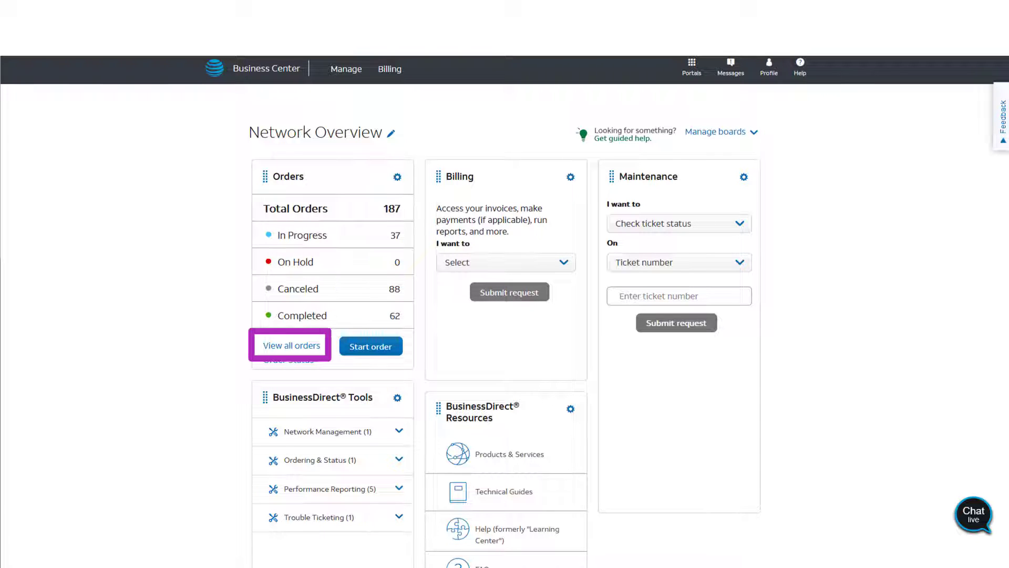
left_click(292, 345)
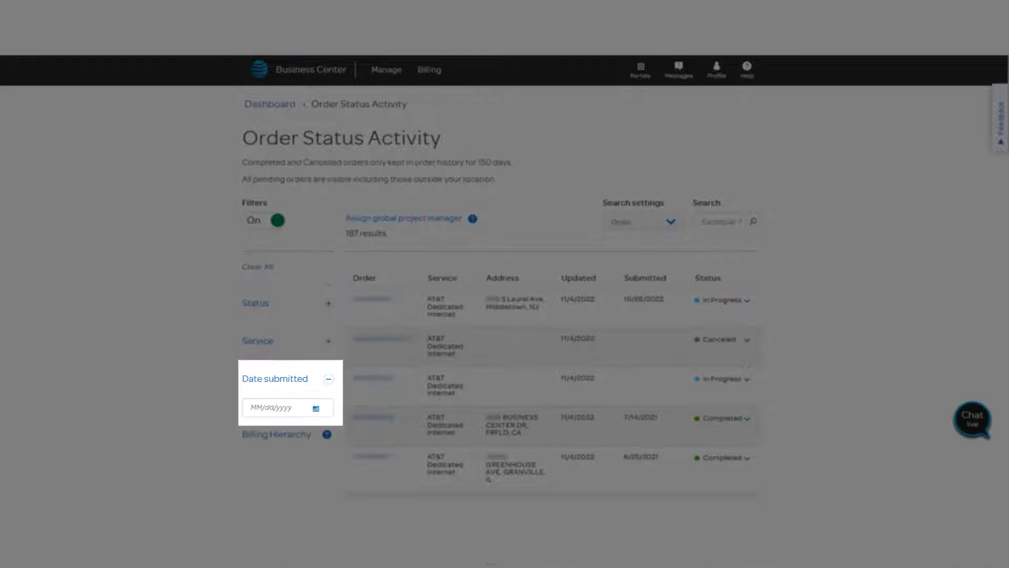
left_click(253, 408)
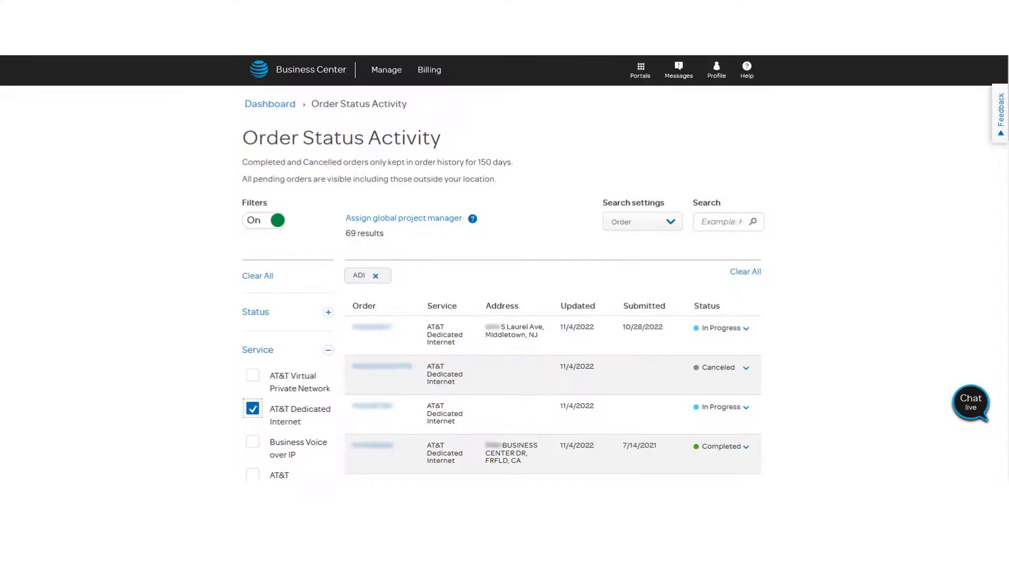